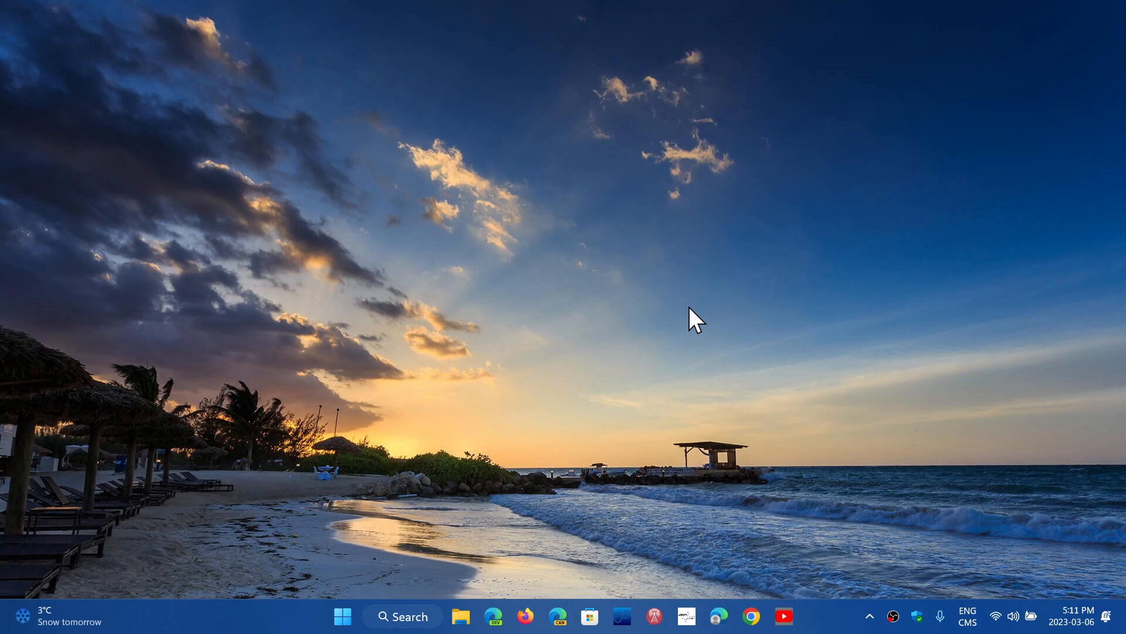
mouse_move(248, 622)
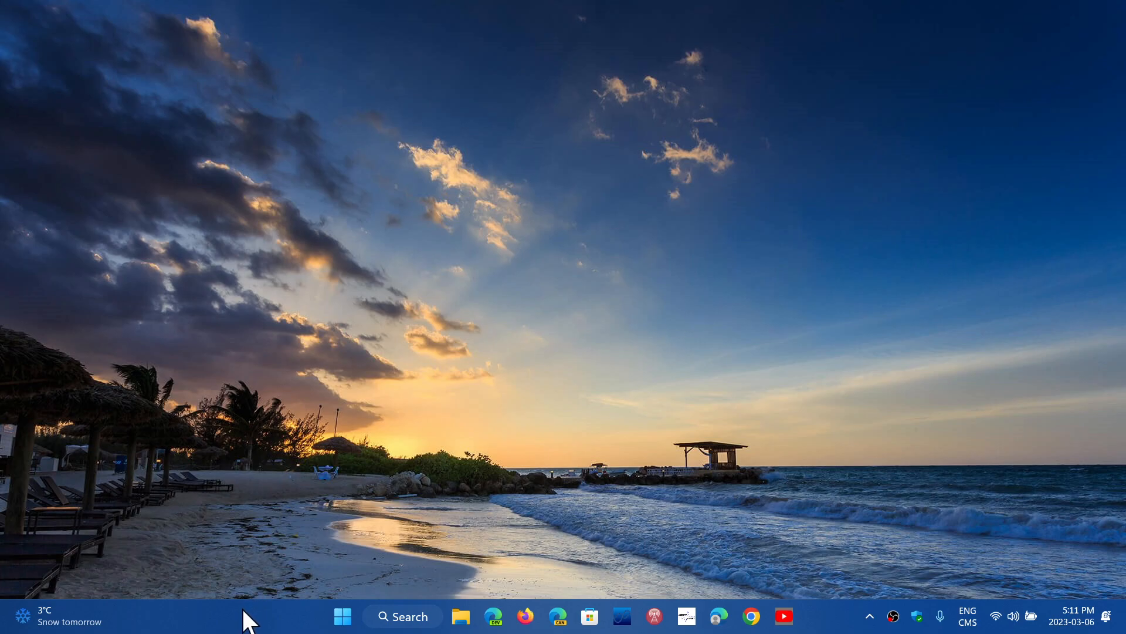
Step: Launch Task Manager from the taskbar's right-click menu, landing on the Performance CPU view
right_click(247, 618)
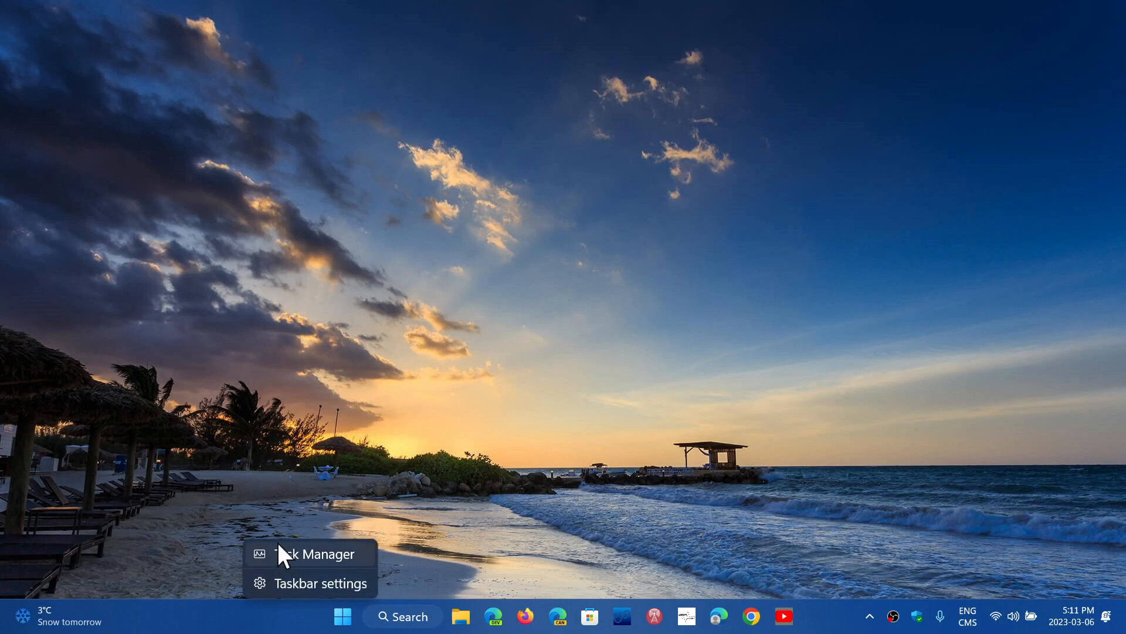
left_click(310, 552)
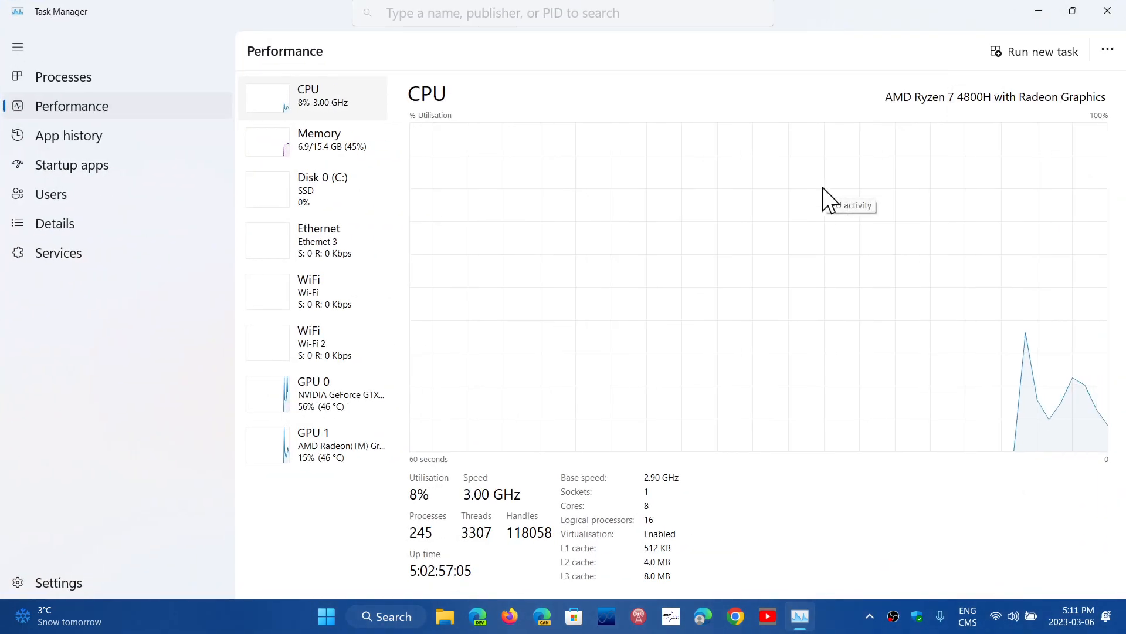
mouse_move(286, 575)
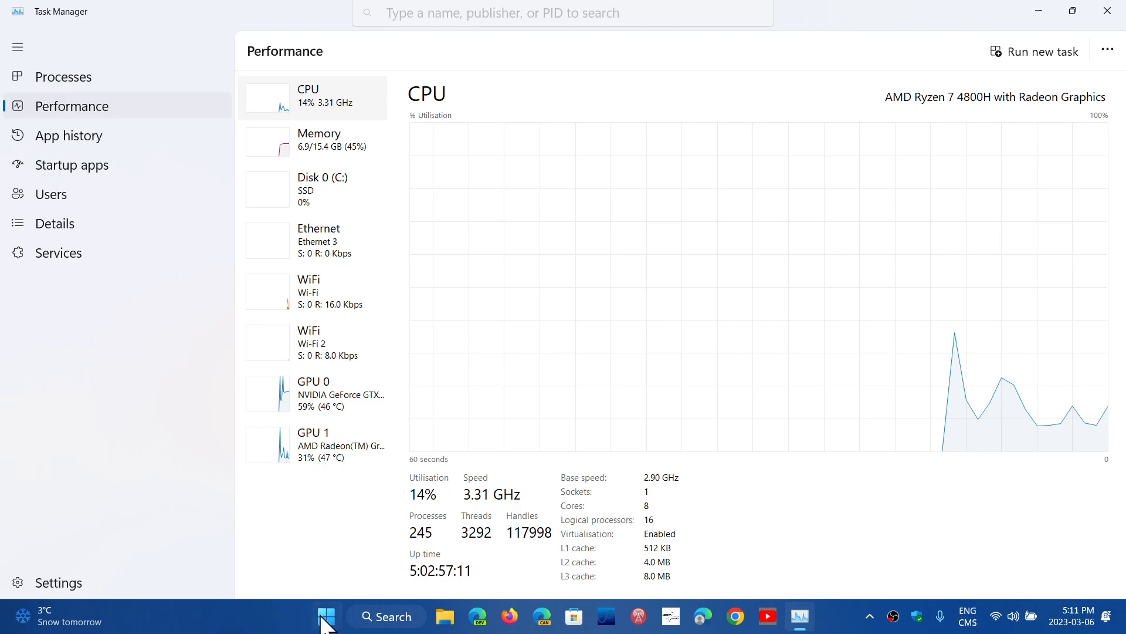
Step: Reopen the taskbar context menu listing Task Manager and Taskbar settings
right_click(326, 616)
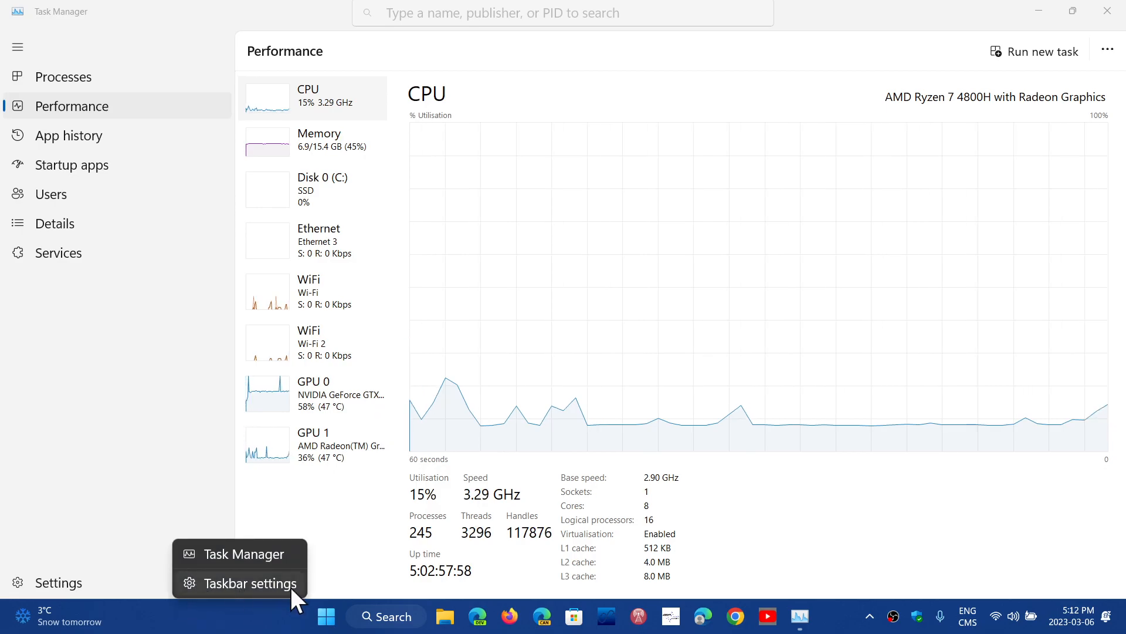
mouse_move(237, 622)
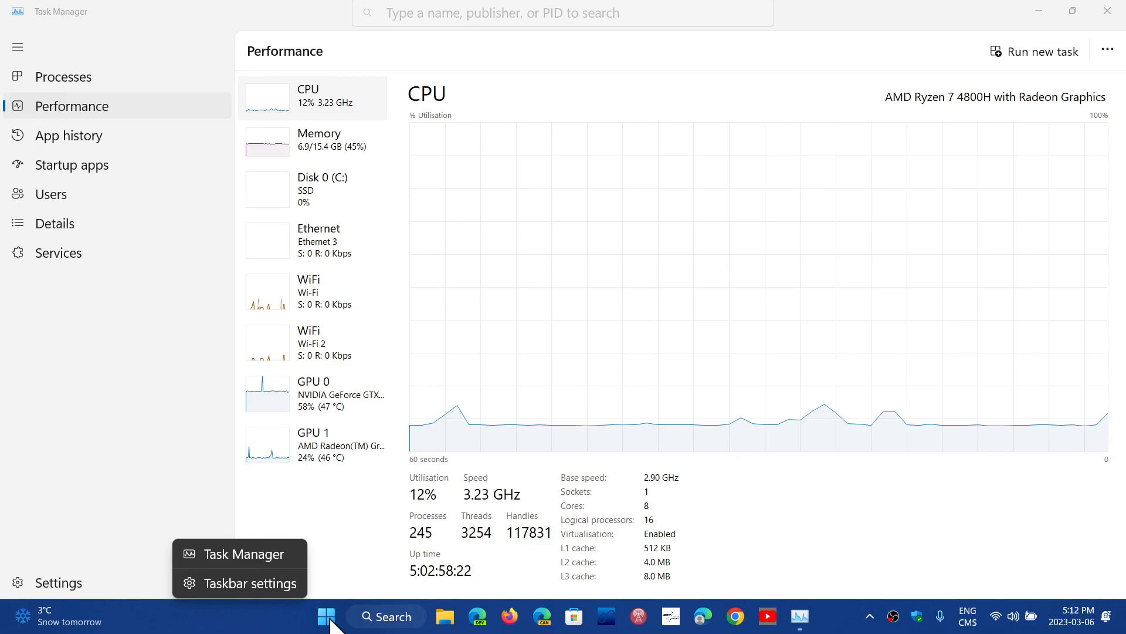
Step: Show the taskbar menu twice more, then close Task Manager back to the desktop
right_click(327, 616)
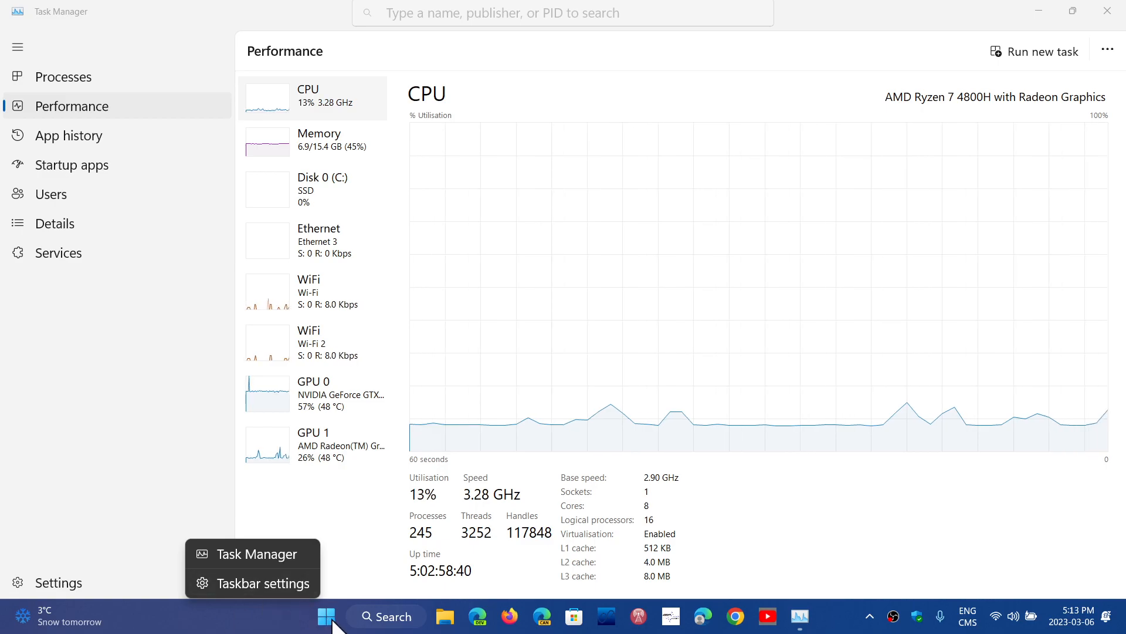
right_click(326, 616)
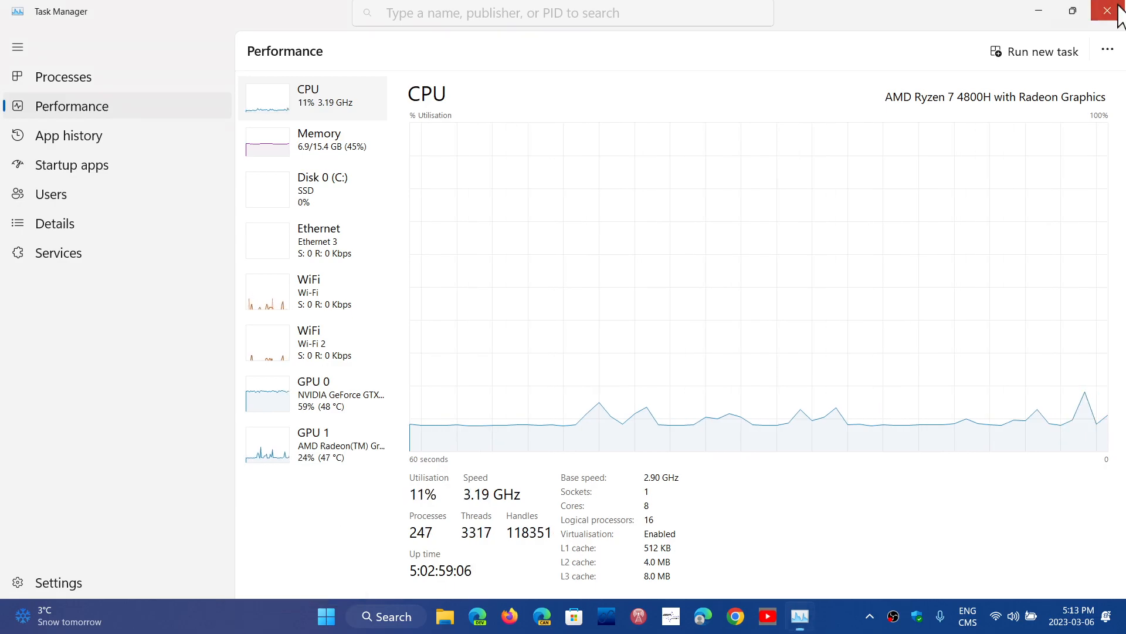
left_click(1112, 10)
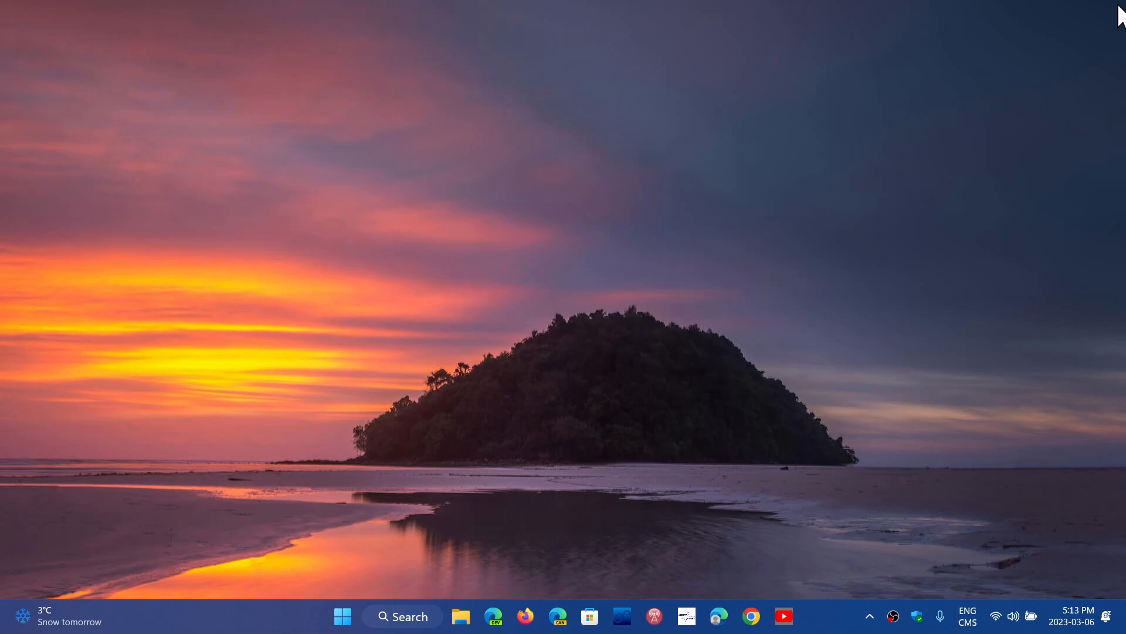